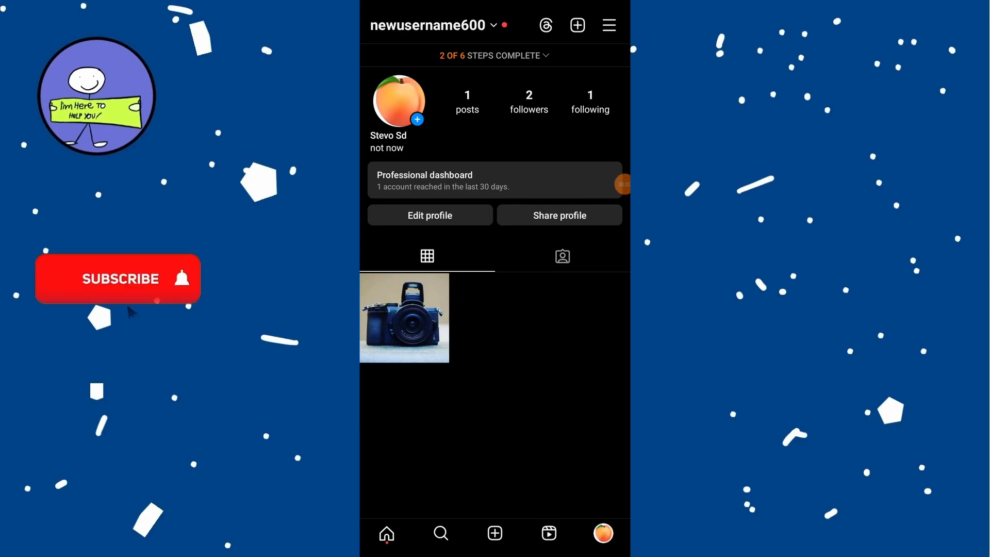
- Reach the Request verification form through Settings and Creator tools and controls
left_click(118, 278)
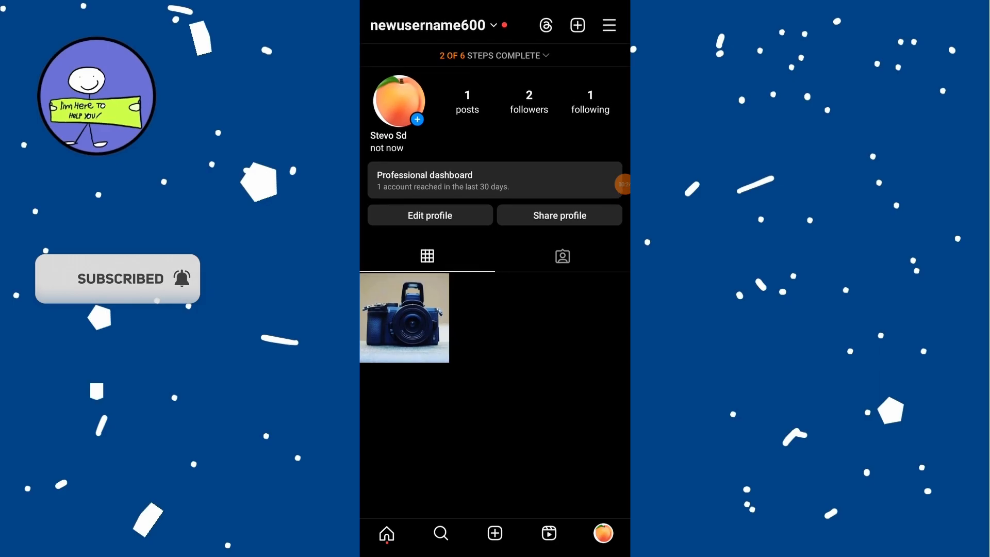
left_click(609, 25)
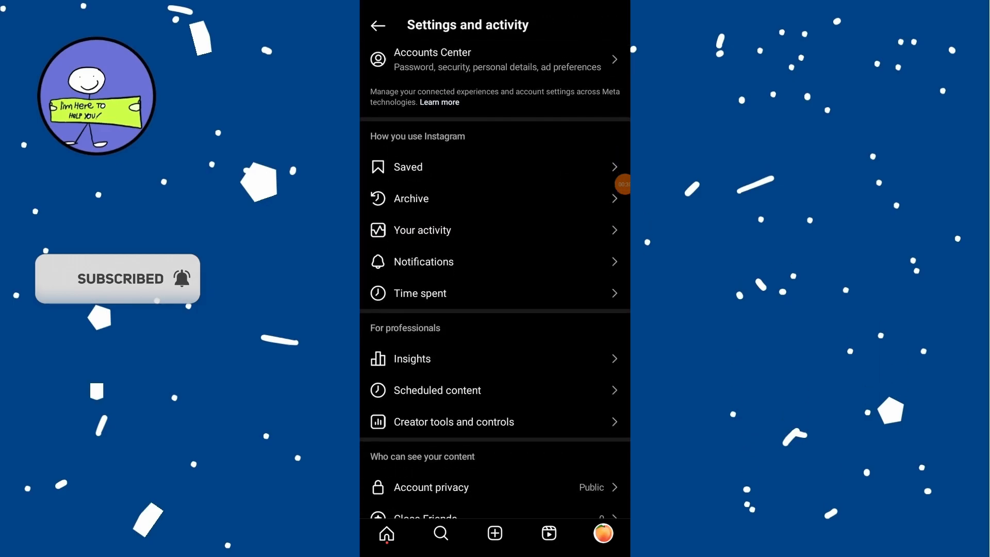
left_click(454, 422)
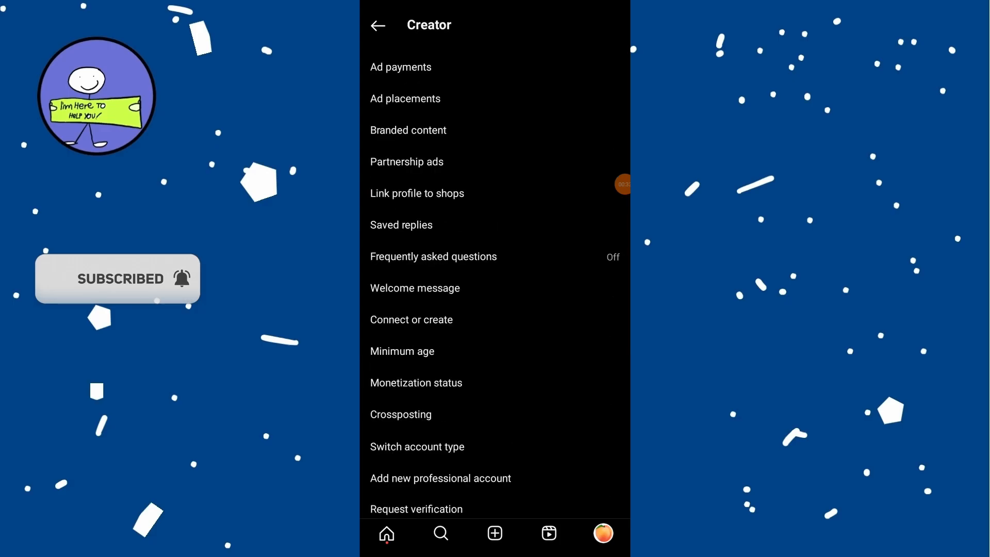
scroll("up", 3)
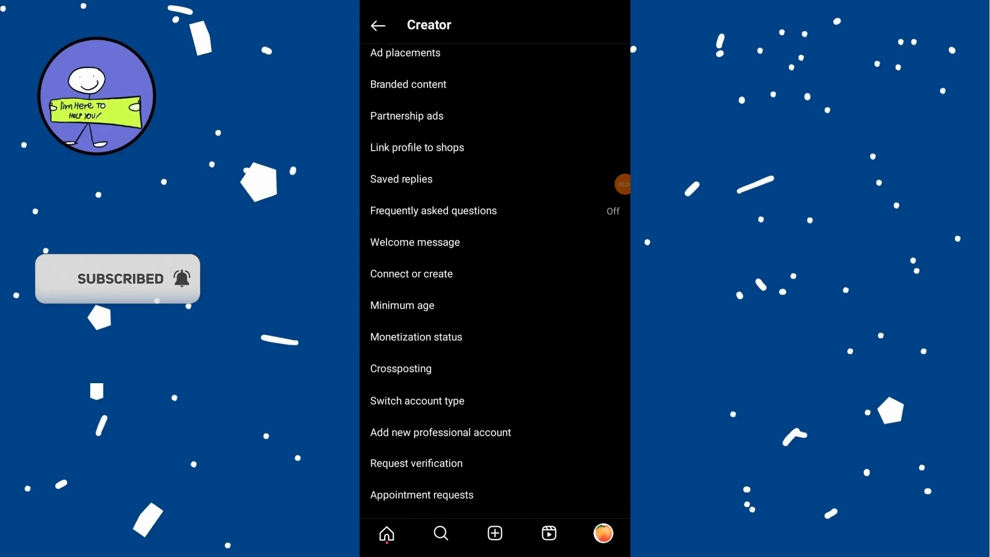
left_click(416, 463)
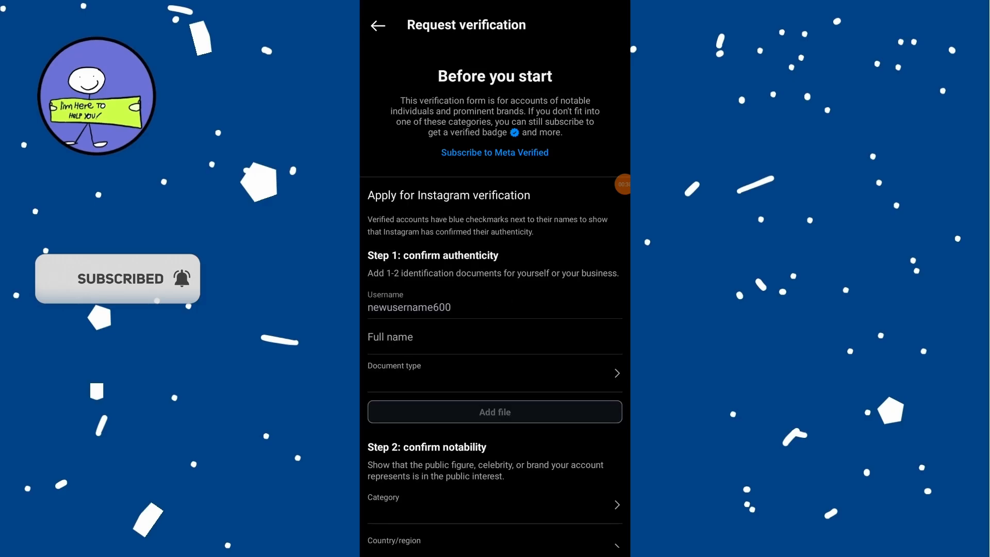
scroll("down", 3)
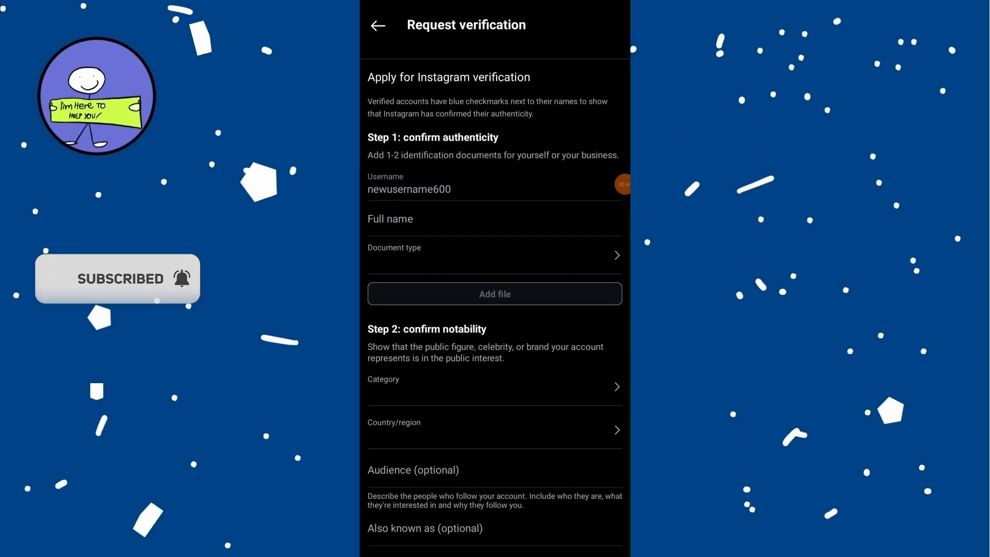
scroll("down", 3)
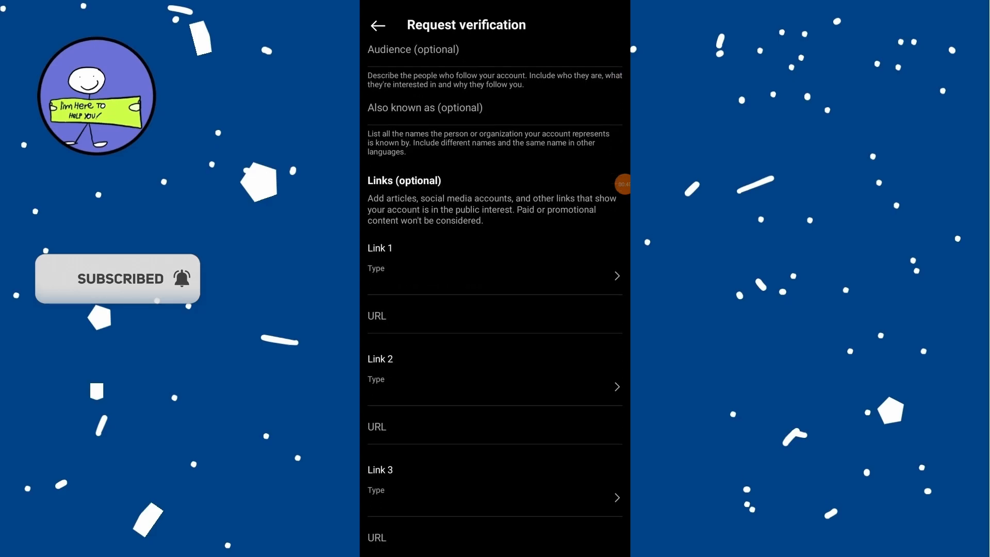
scroll("down", 3)
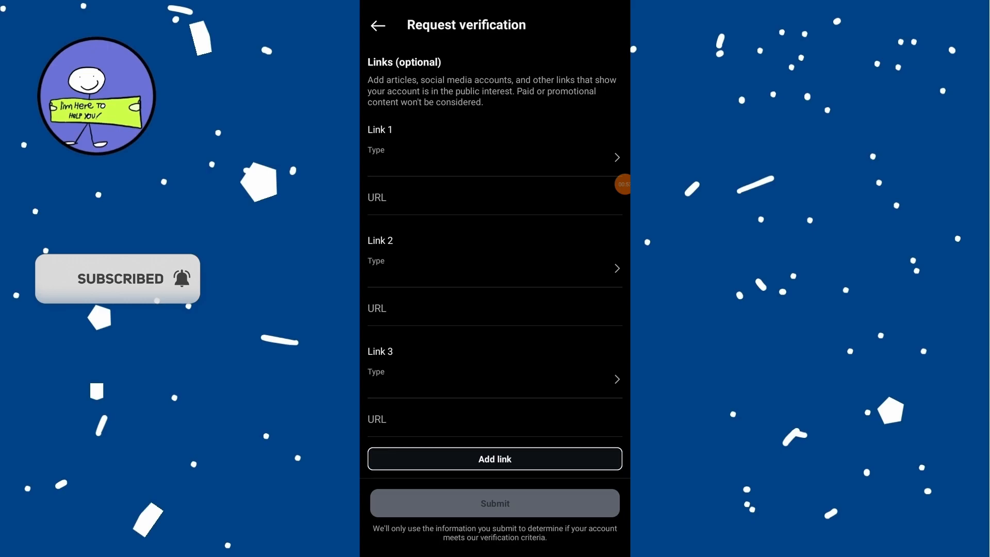
scroll("up", 3)
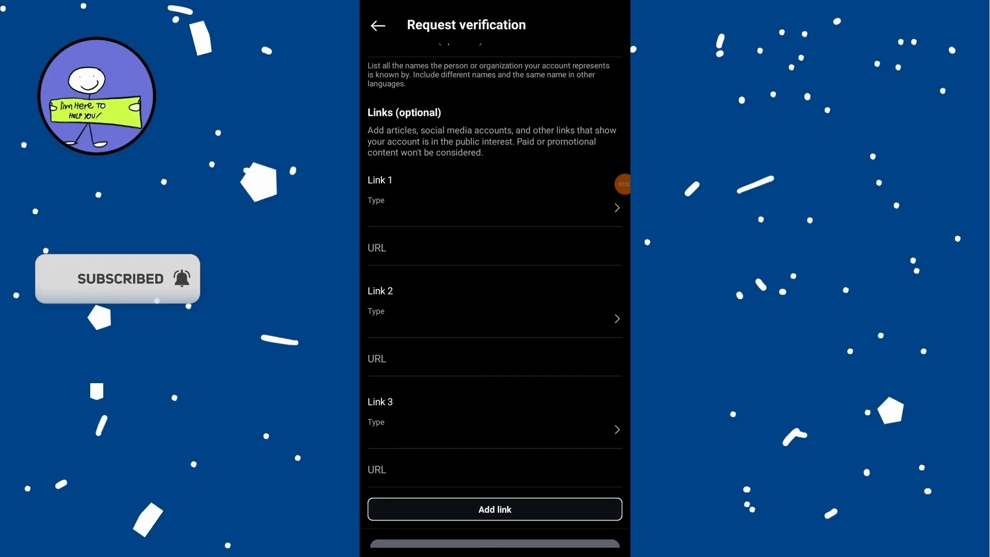
scroll("down", 3)
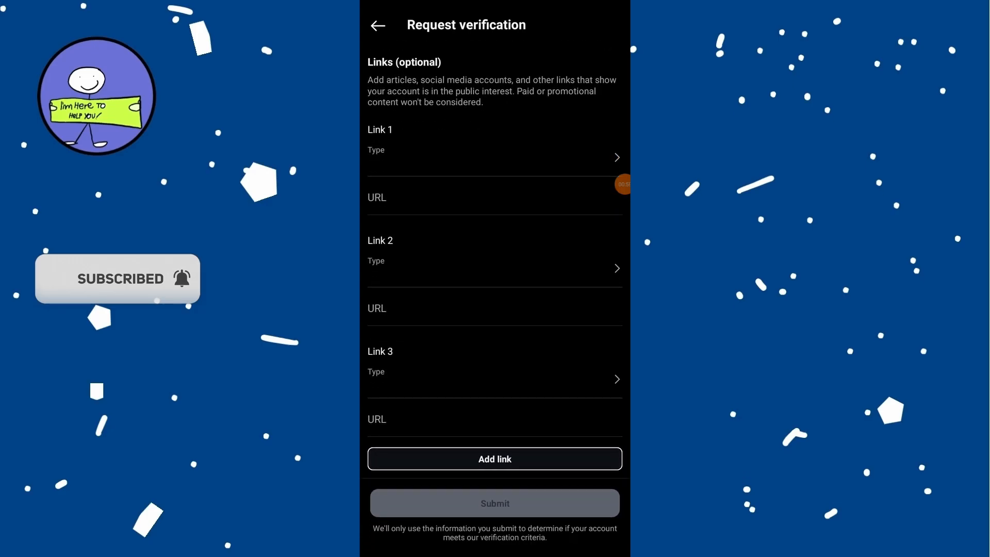
left_click(377, 24)
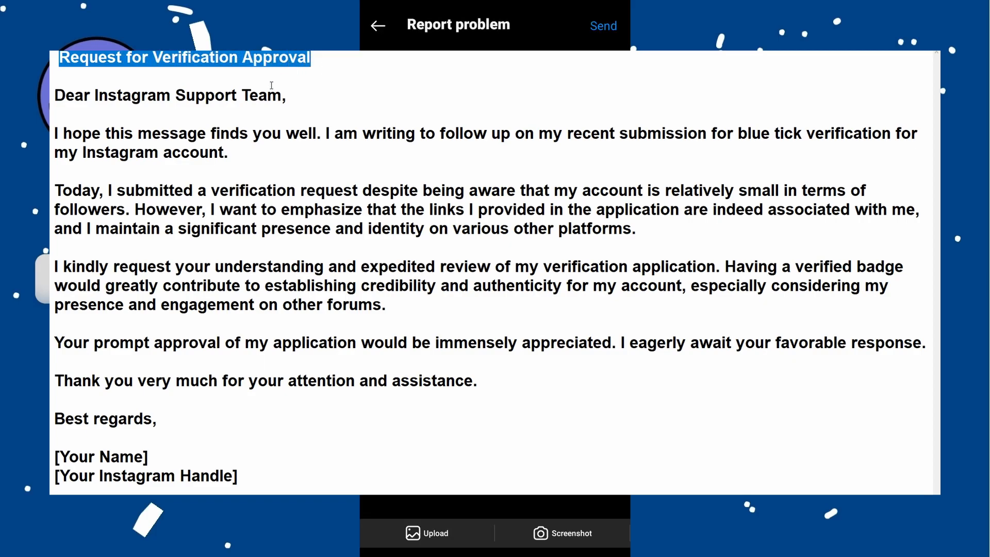
- Focus the Report problem message field so the keyboard is ready for typing
left_click(68, 122)
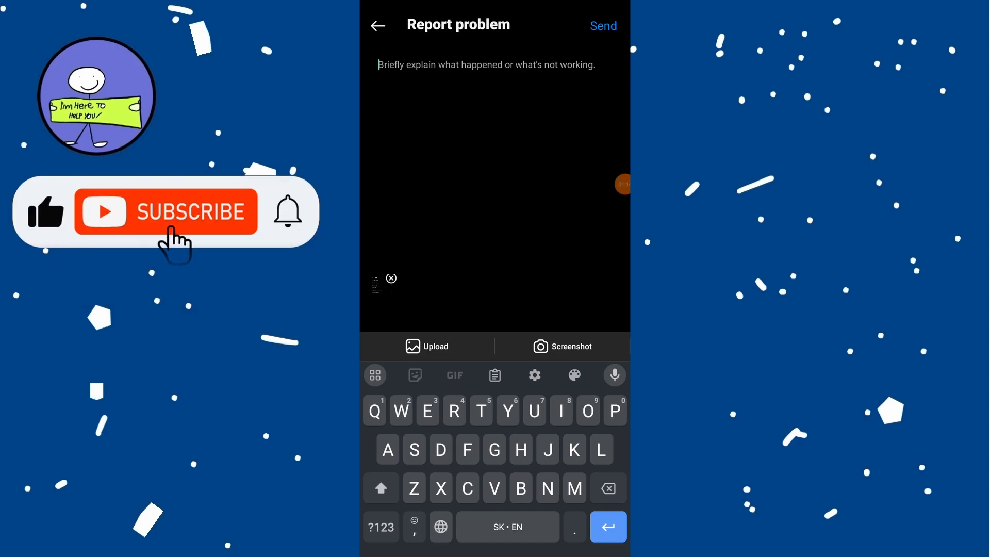
left_click(166, 212)
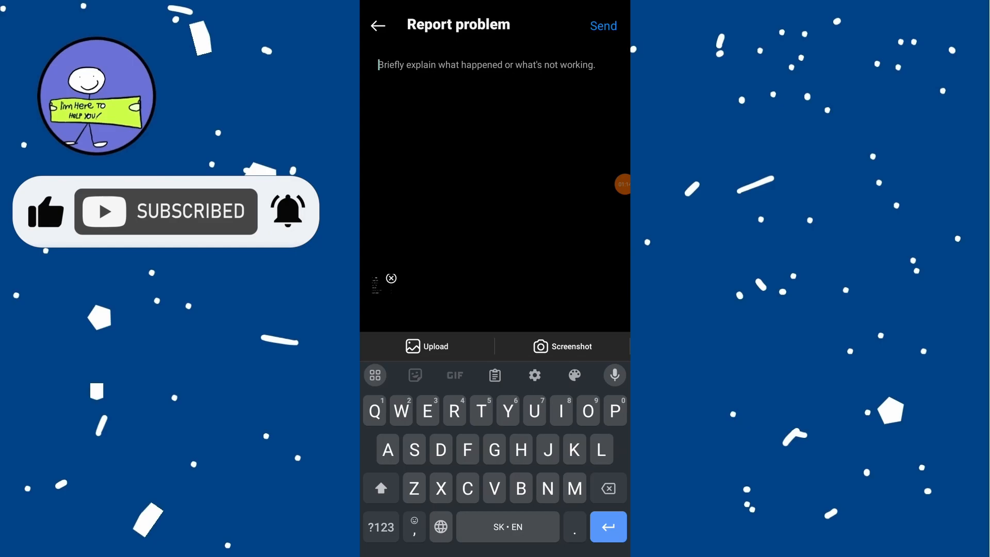